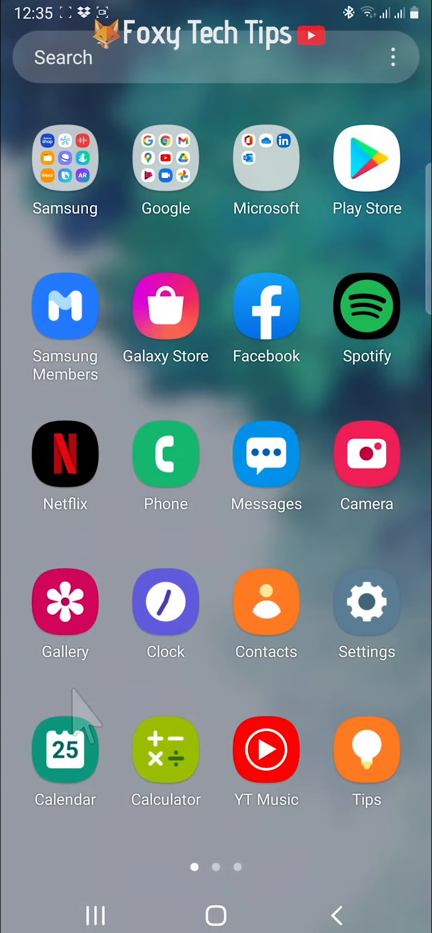
pyautogui.moveTo(162, 556)
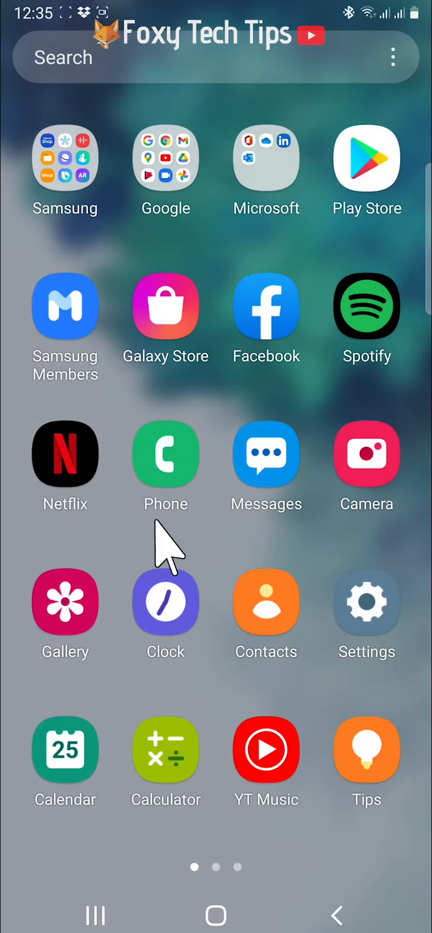
pyautogui.moveTo(57, 238)
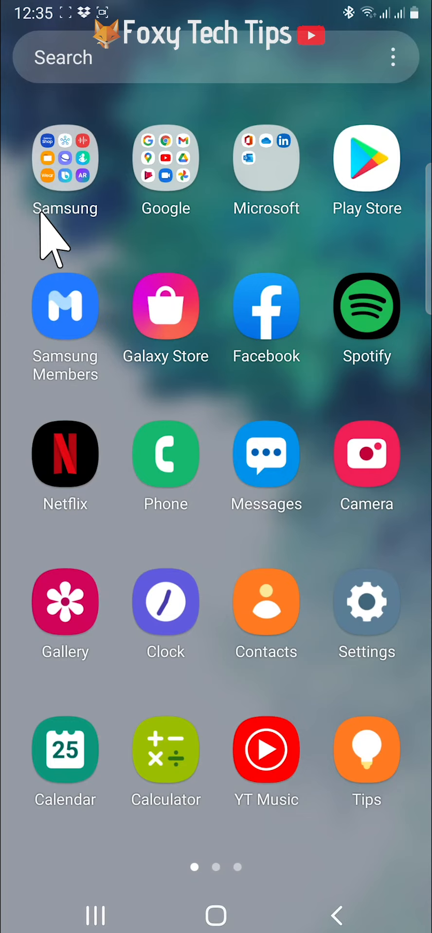
# Launch My Files from the Samsung folder on the home screen
pyautogui.click(65, 157)
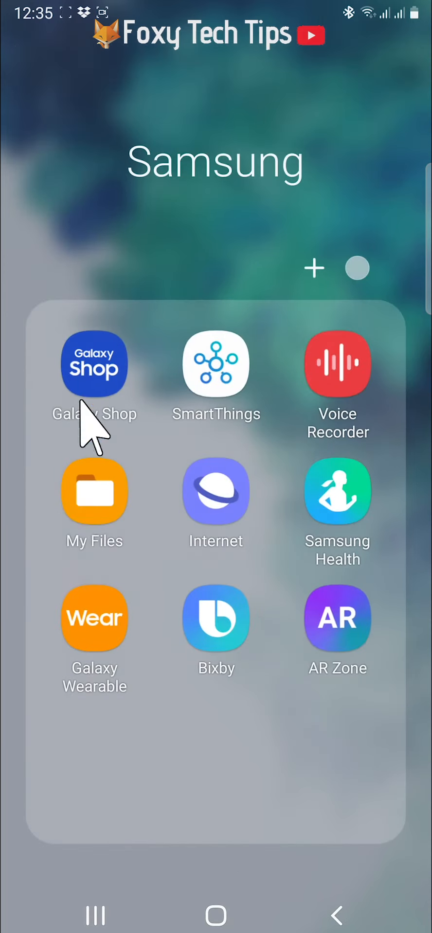
pyautogui.moveTo(90, 571)
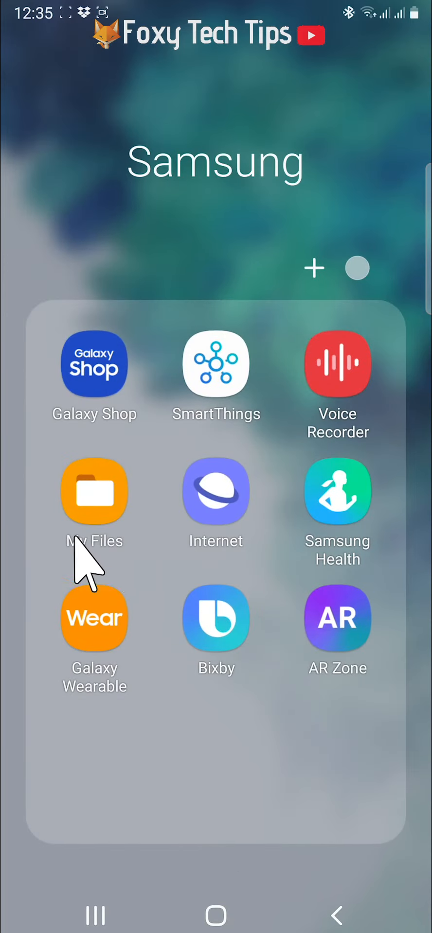
pyautogui.moveTo(116, 541)
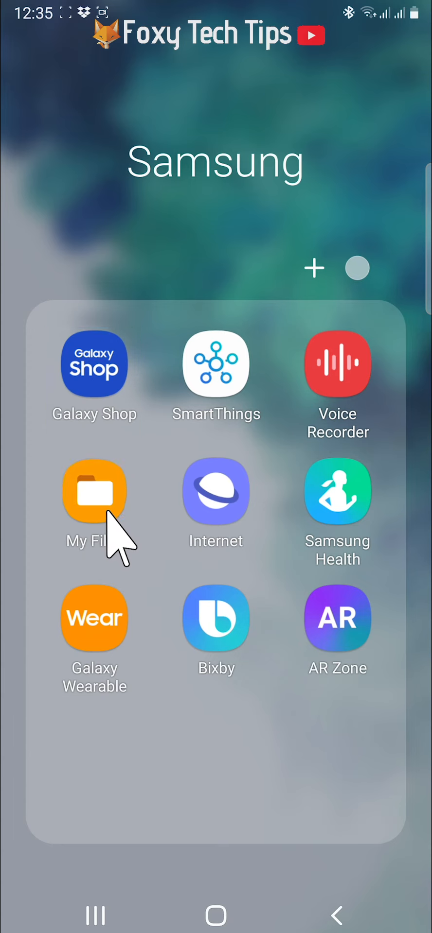
pyautogui.click(94, 491)
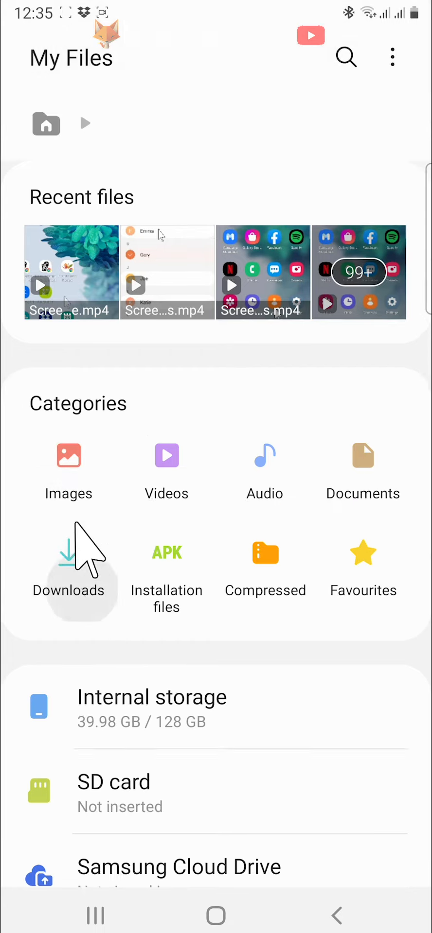
# Show the Downloads category listing the single file Contacts.vcf
pyautogui.click(68, 560)
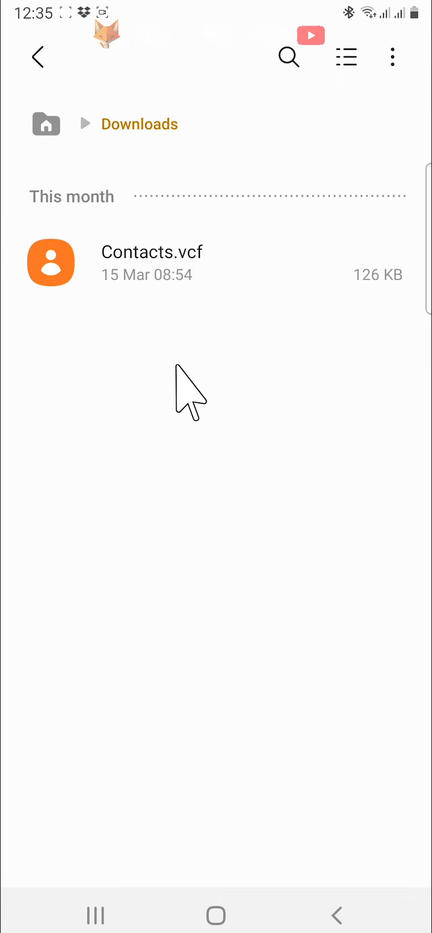
pyautogui.moveTo(187, 535)
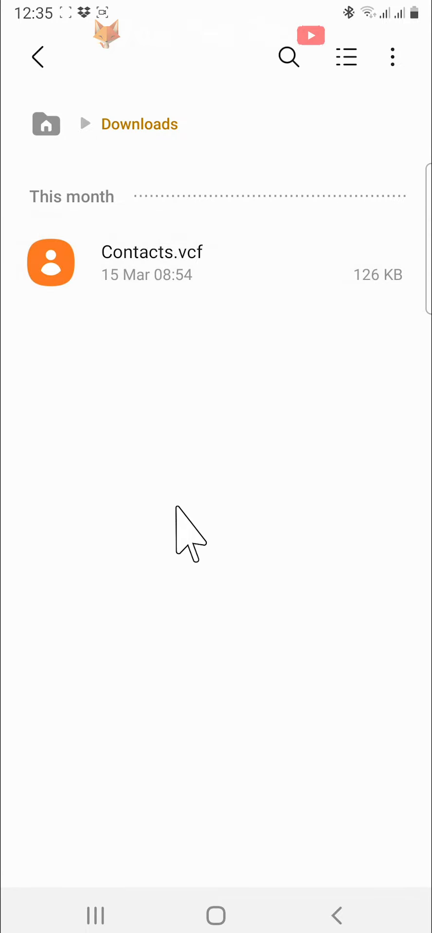